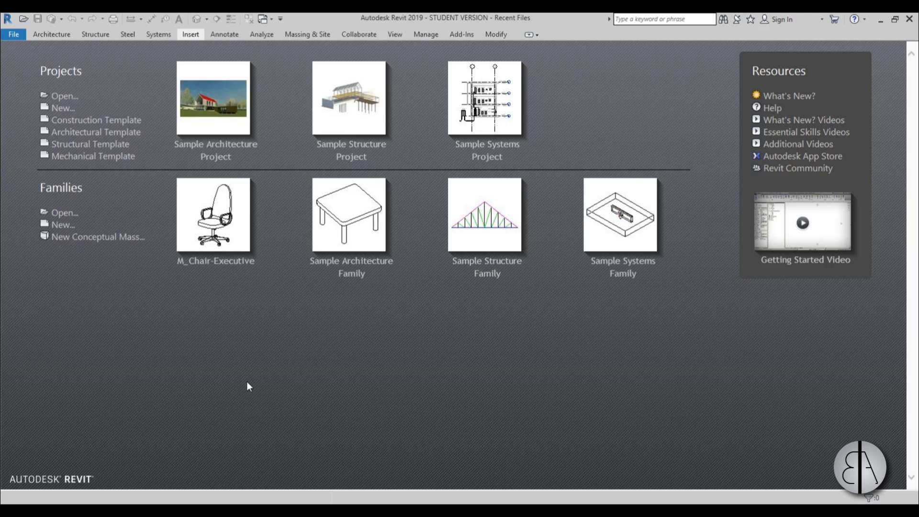
{"action": "mouse_move", "coordinate": [276, 305]}
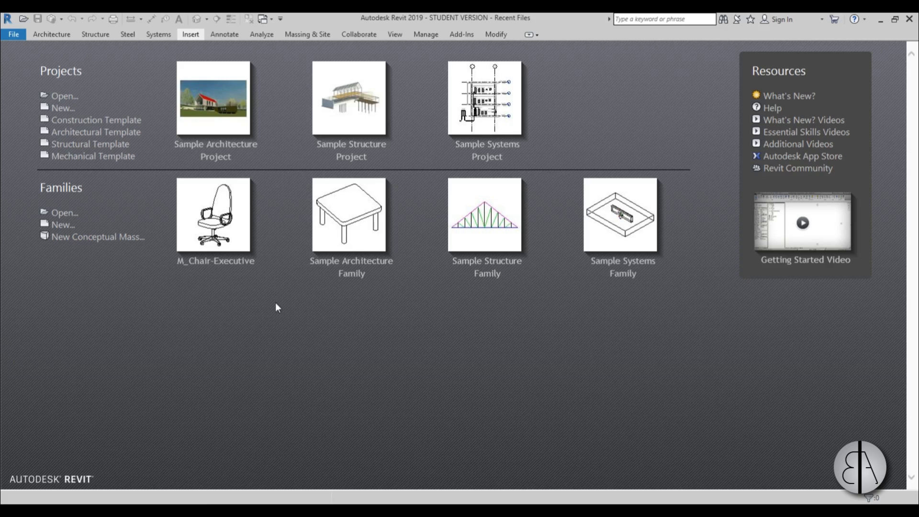
{"action": "mouse_move", "coordinate": [375, 300]}
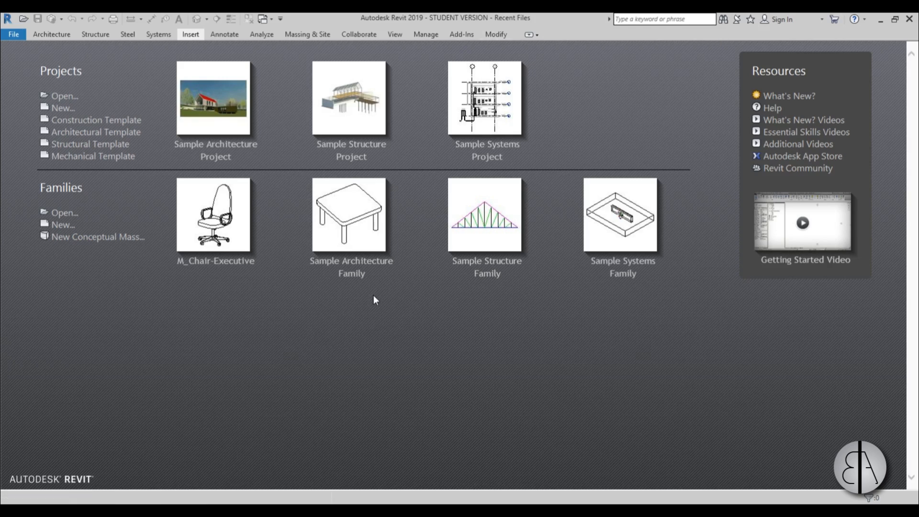
{"action": "mouse_move", "coordinate": [360, 312]}
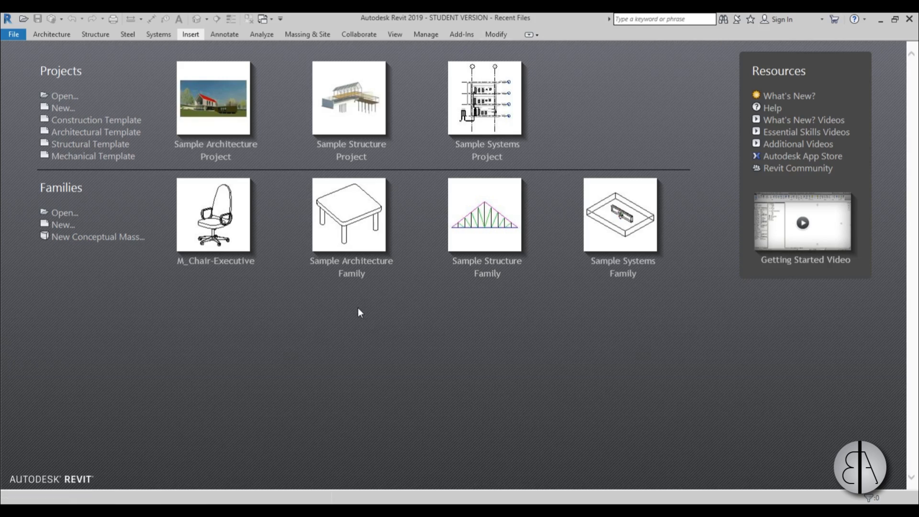
{"action": "mouse_move", "coordinate": [254, 326]}
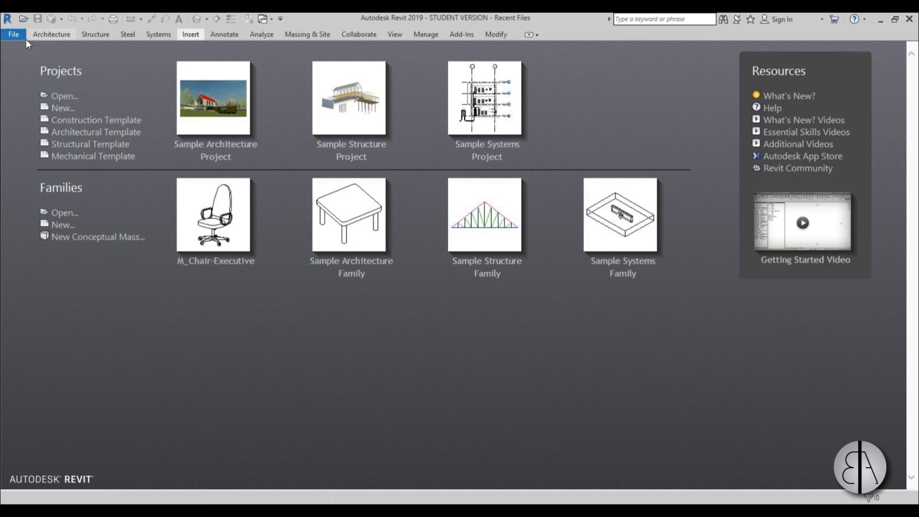
{"action": "mouse_move", "coordinate": [618, 46]}
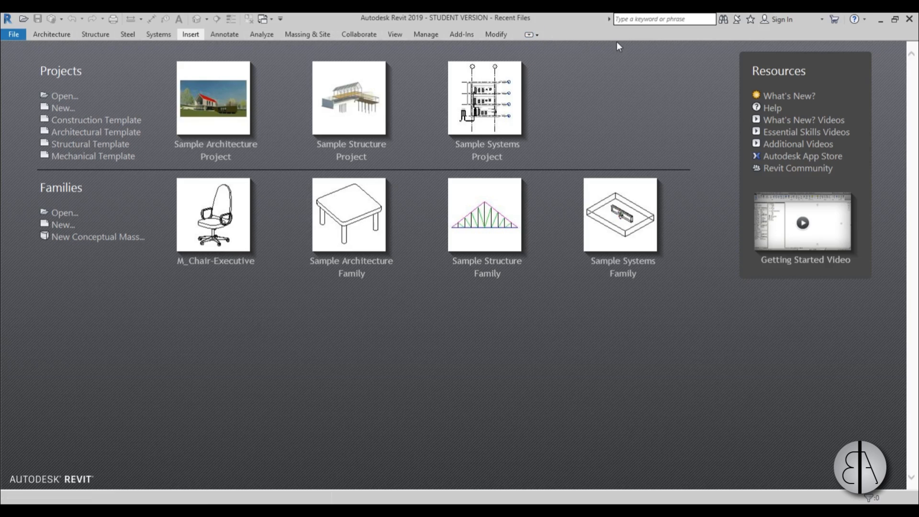
{"action": "mouse_move", "coordinate": [540, 115]}
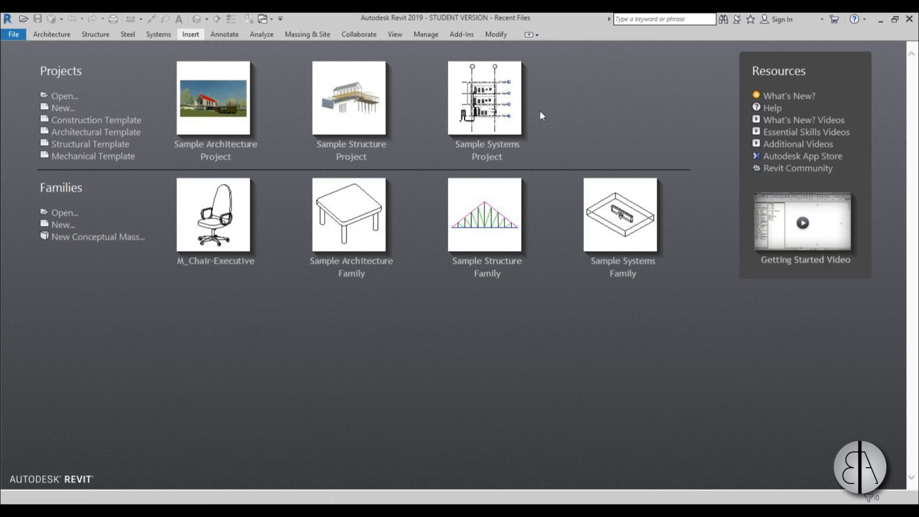
{"action": "mouse_move", "coordinate": [473, 374]}
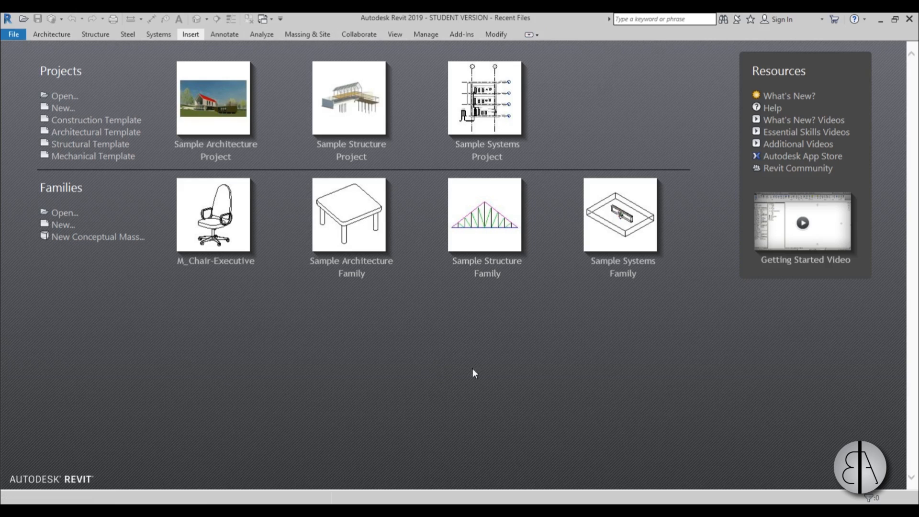
{"action": "mouse_move", "coordinate": [44, 83]}
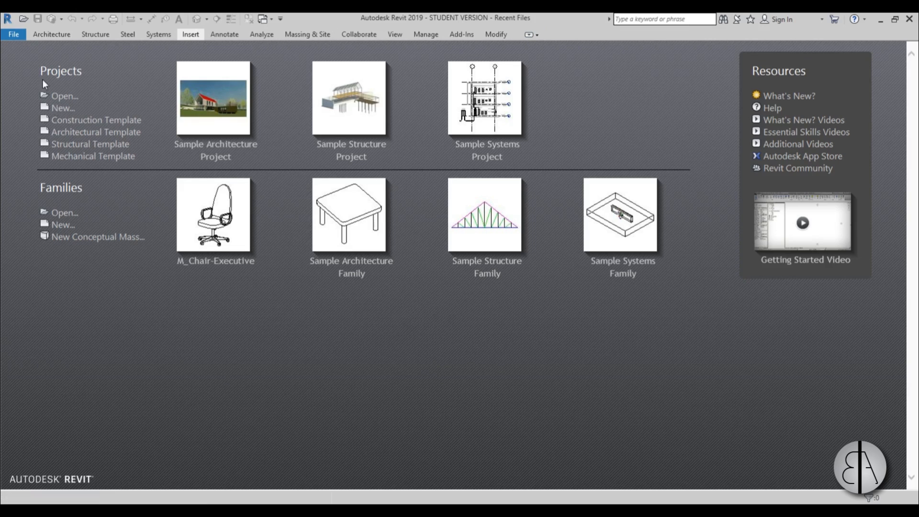
{"action": "mouse_move", "coordinate": [11, 34]}
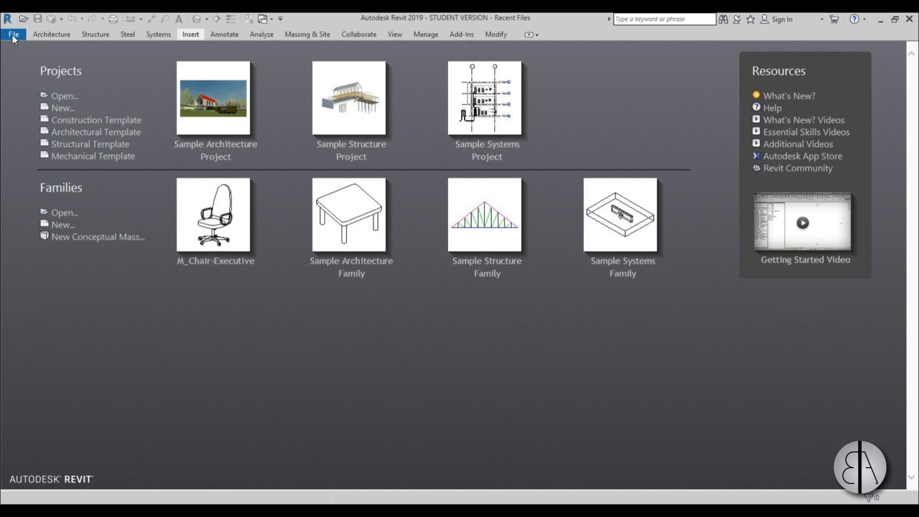
- Bring up the Open dialog from the File menu, browsing the Desktop
{"action": "left_click", "coordinate": [13, 34]}
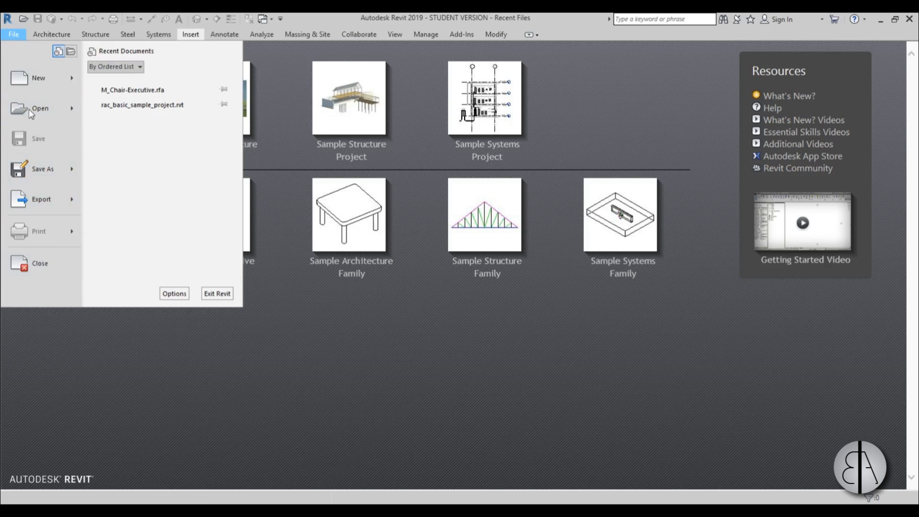
{"action": "left_click", "coordinate": [265, 355]}
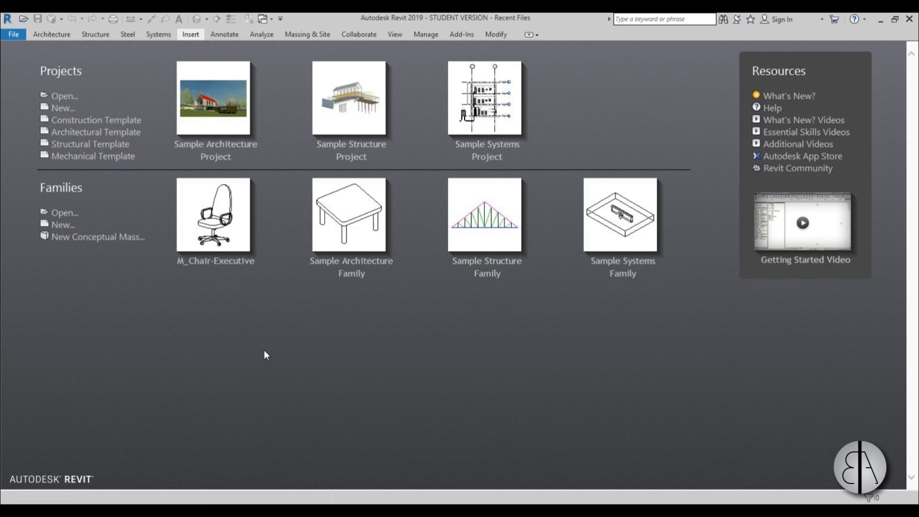
{"action": "mouse_move", "coordinate": [29, 40]}
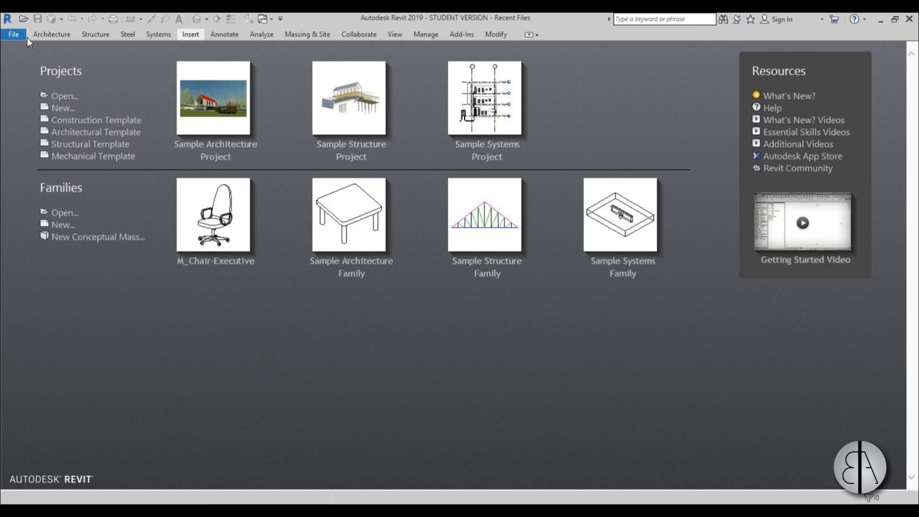
{"action": "left_click", "coordinate": [13, 34]}
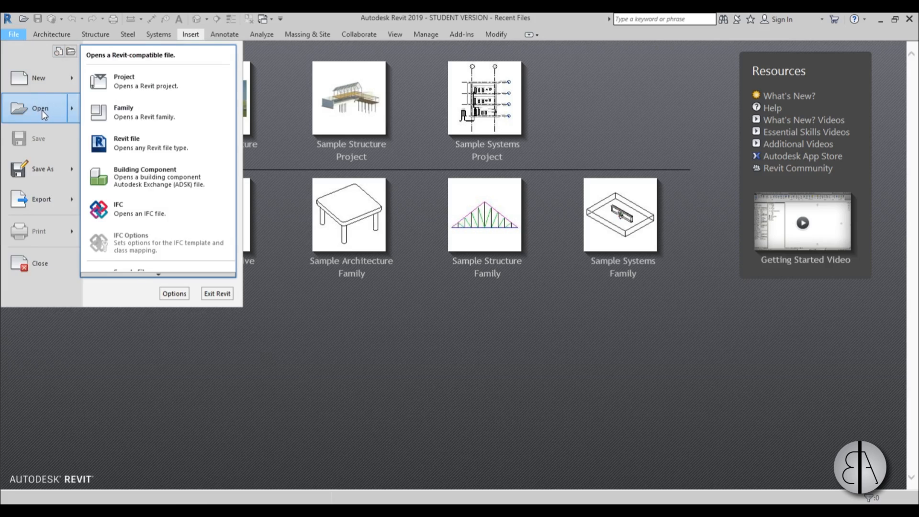
{"action": "left_click", "coordinate": [124, 81]}
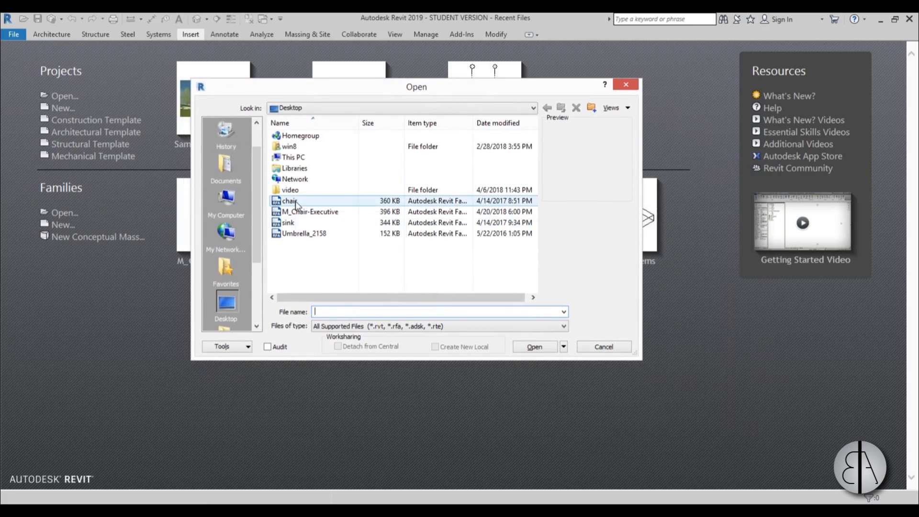
- Preview the chair, sink and M_Chair-Executive families, then cancel without opening any
{"action": "left_click", "coordinate": [288, 200]}
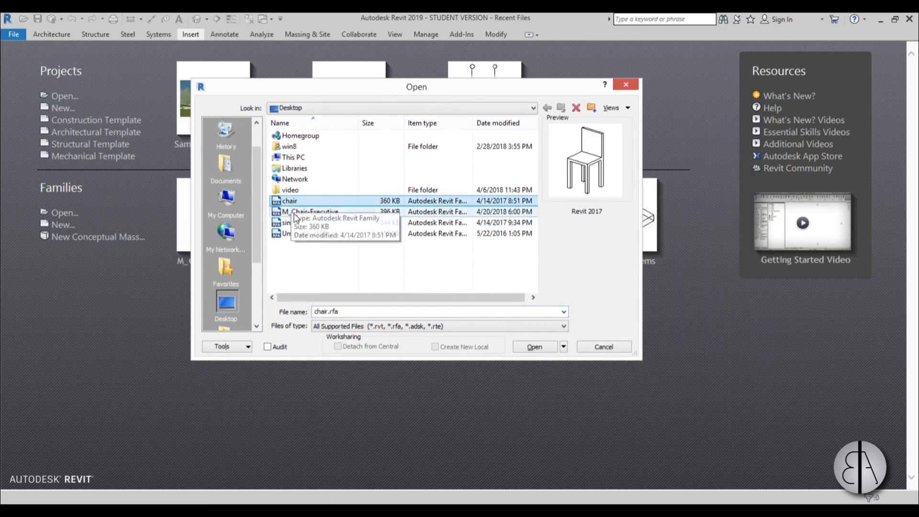
{"action": "mouse_move", "coordinate": [363, 261]}
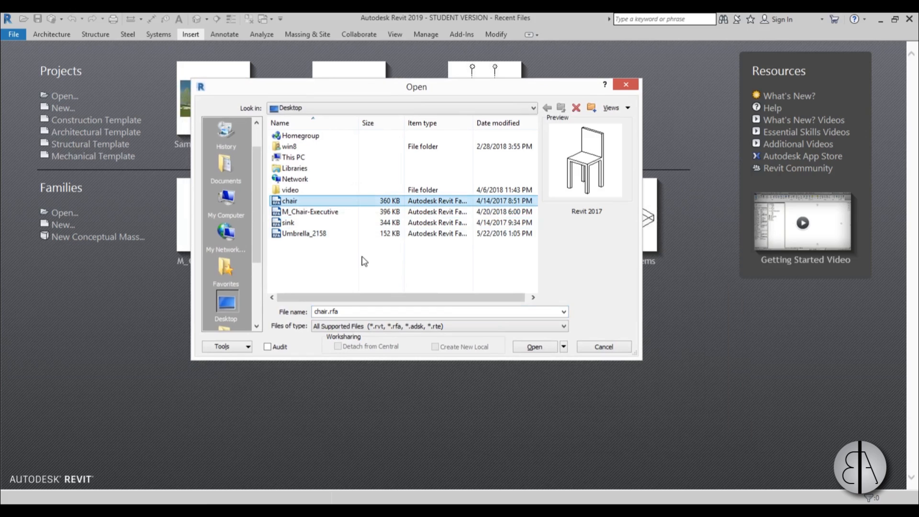
{"action": "mouse_move", "coordinate": [611, 218]}
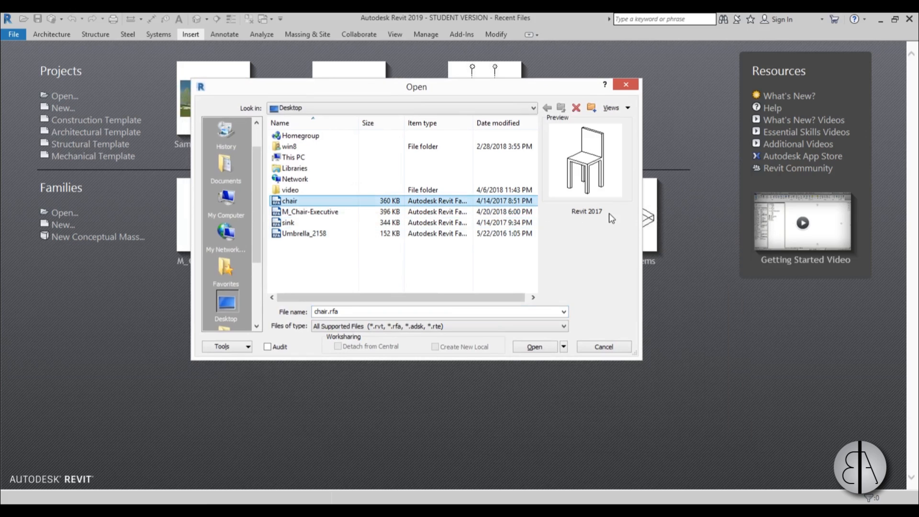
{"action": "left_click", "coordinate": [288, 222]}
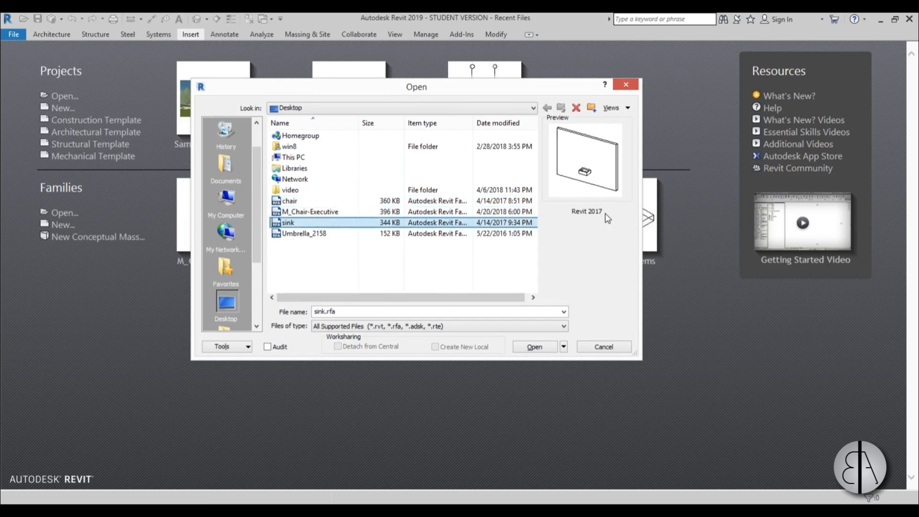
{"action": "left_click", "coordinate": [310, 212]}
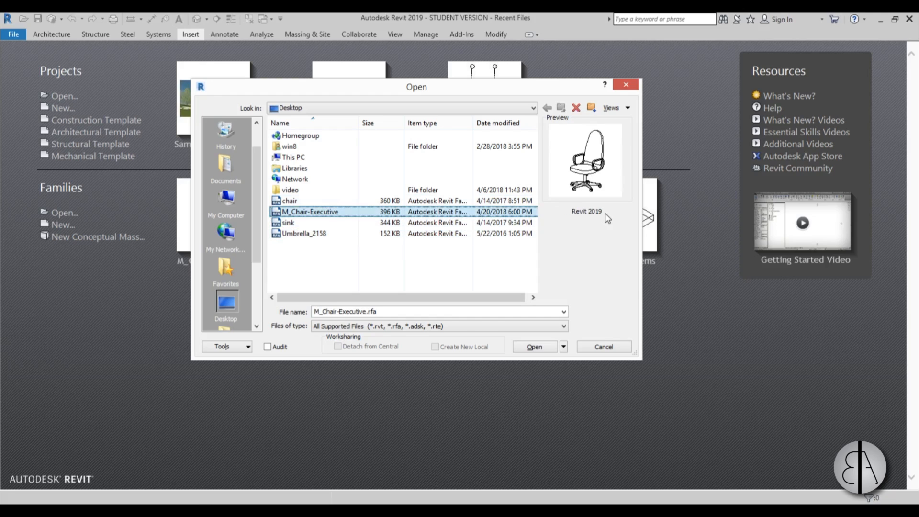
{"action": "left_click", "coordinate": [288, 201]}
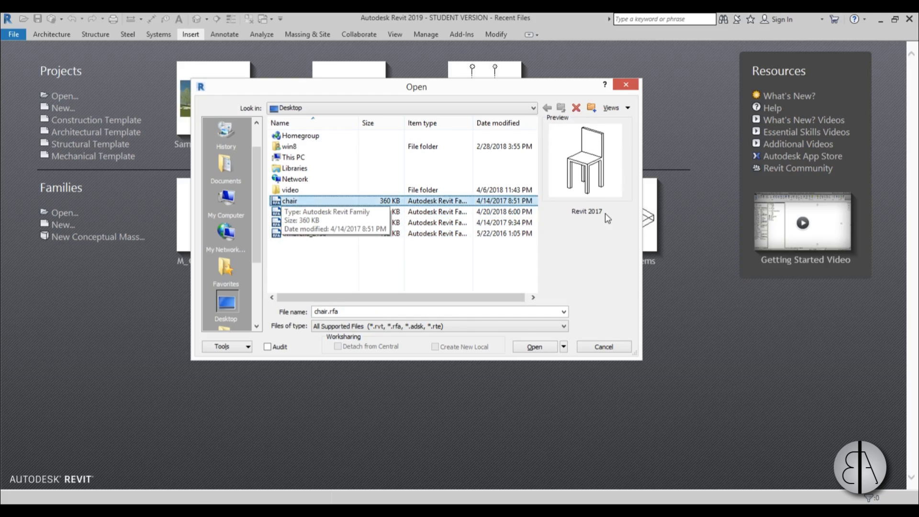
{"action": "mouse_move", "coordinate": [574, 230]}
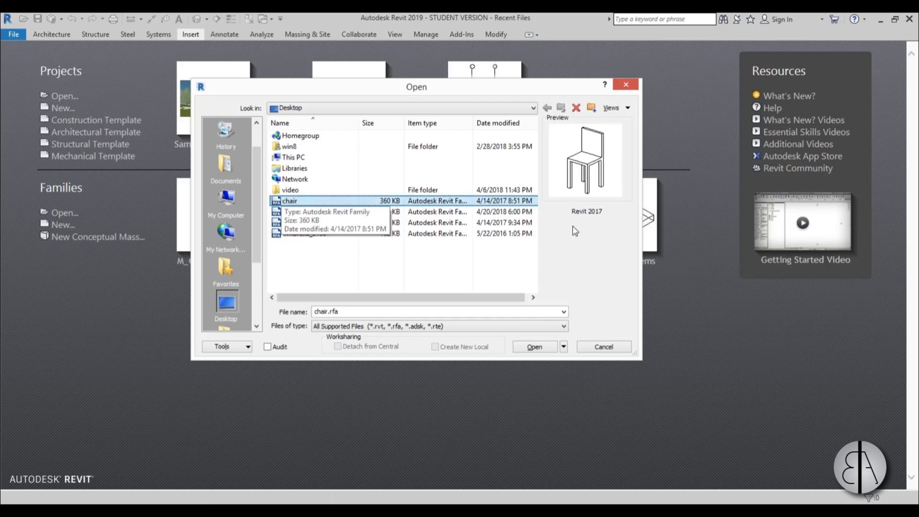
{"action": "mouse_move", "coordinate": [712, 186]}
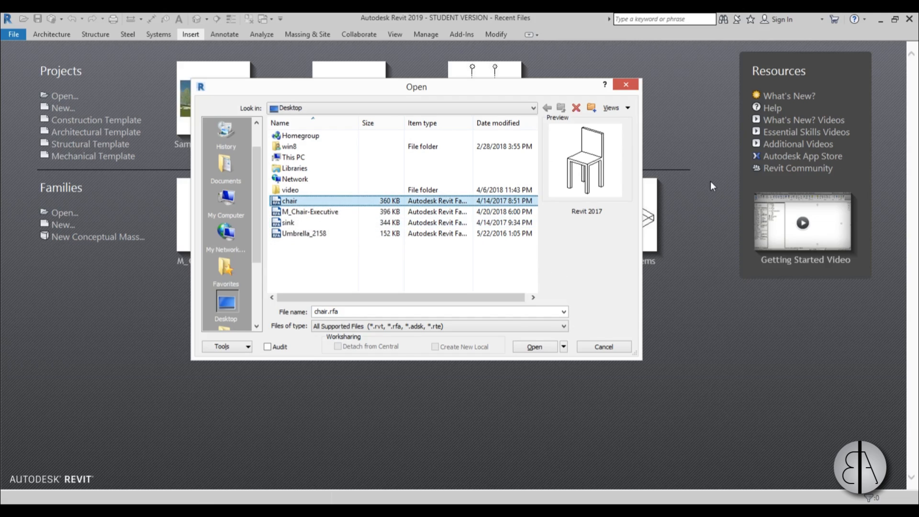
{"action": "mouse_move", "coordinate": [366, 227]}
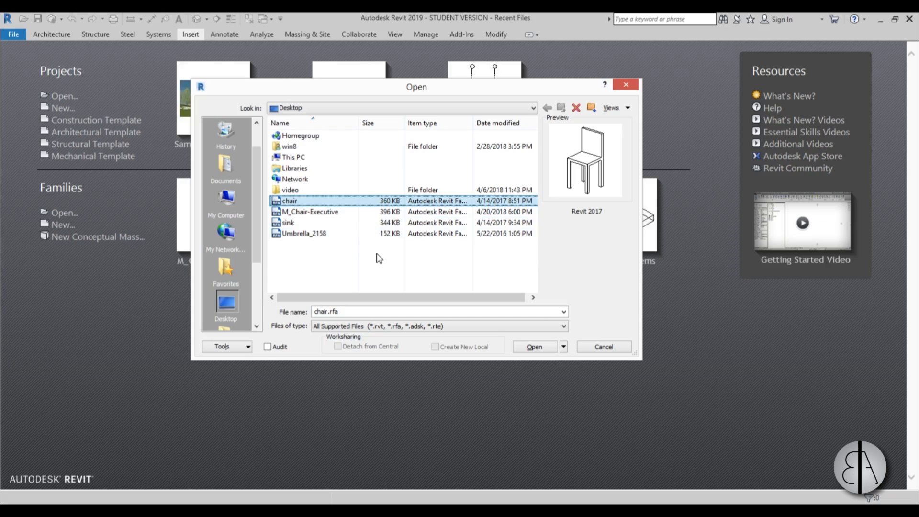
{"action": "left_click", "coordinate": [310, 212]}
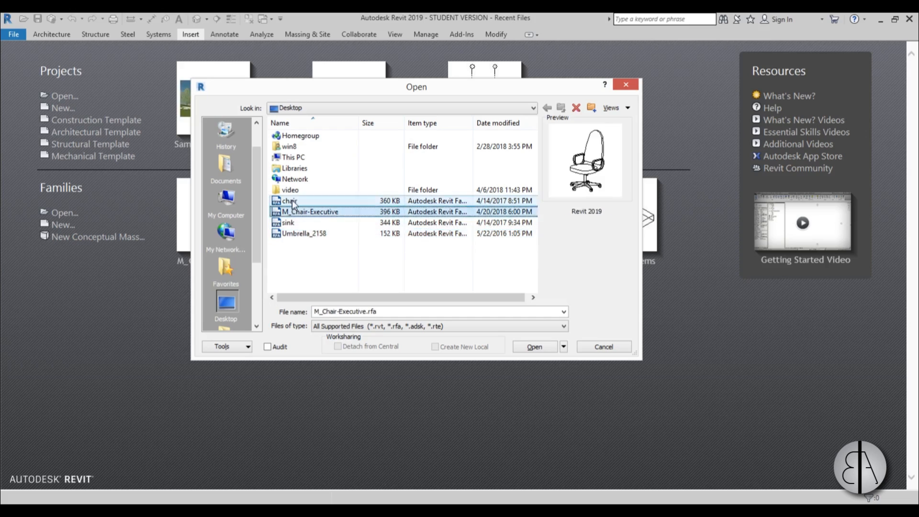
{"action": "left_click", "coordinate": [288, 200]}
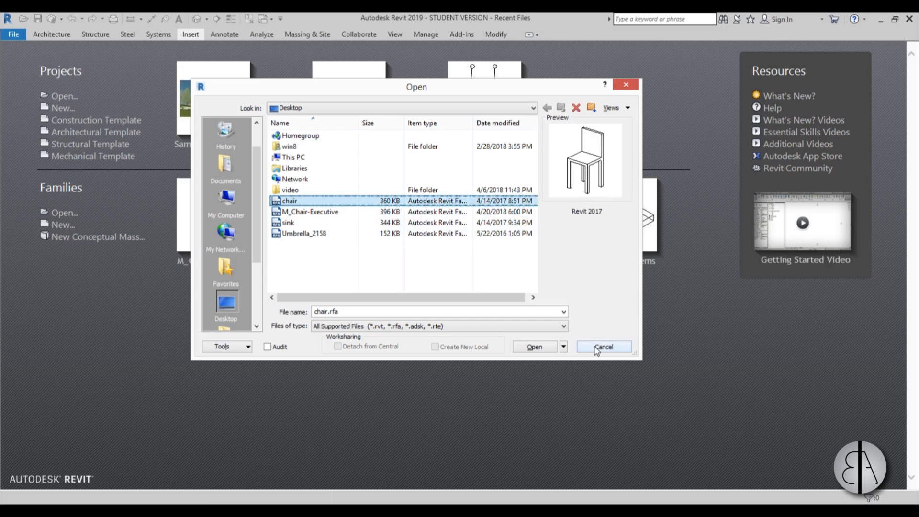
{"action": "left_click", "coordinate": [603, 347]}
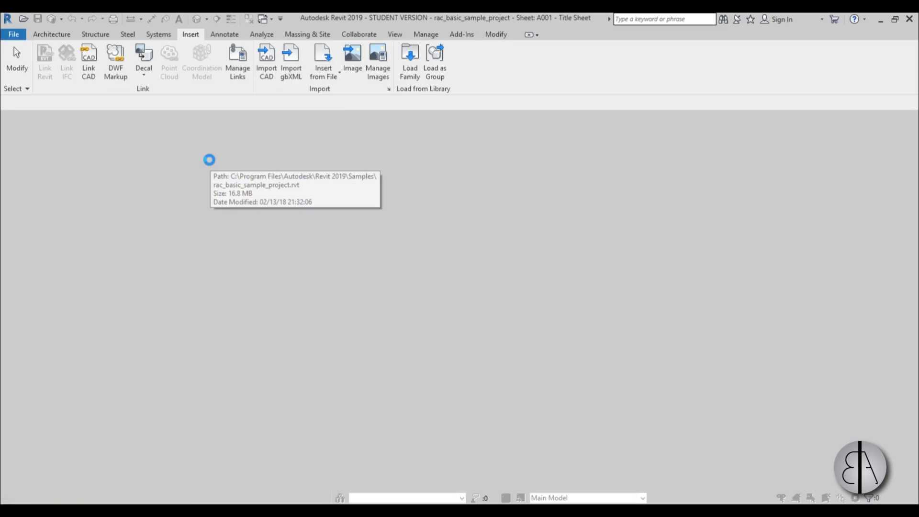
- Open the basic sample project, open its {3D} view, and close inactive views
{"action": "left_click", "coordinate": [51, 34]}
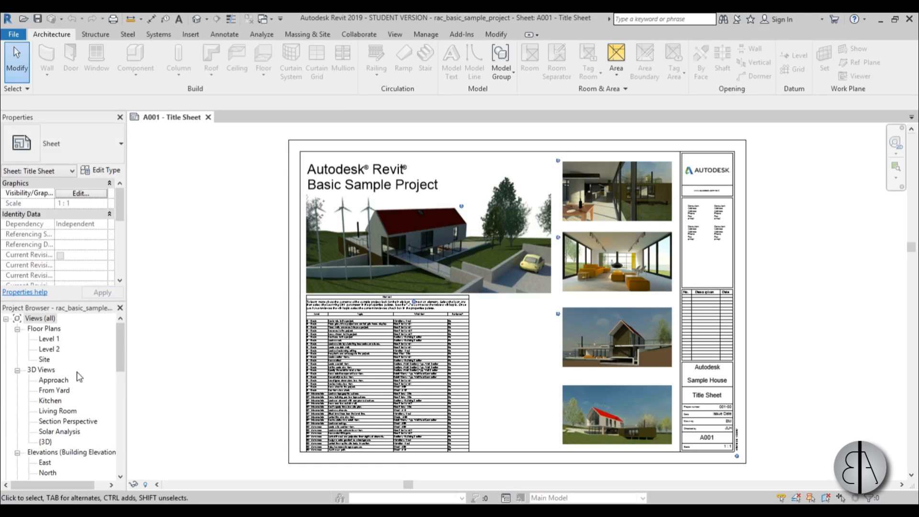
{"action": "double_click", "coordinate": [45, 441]}
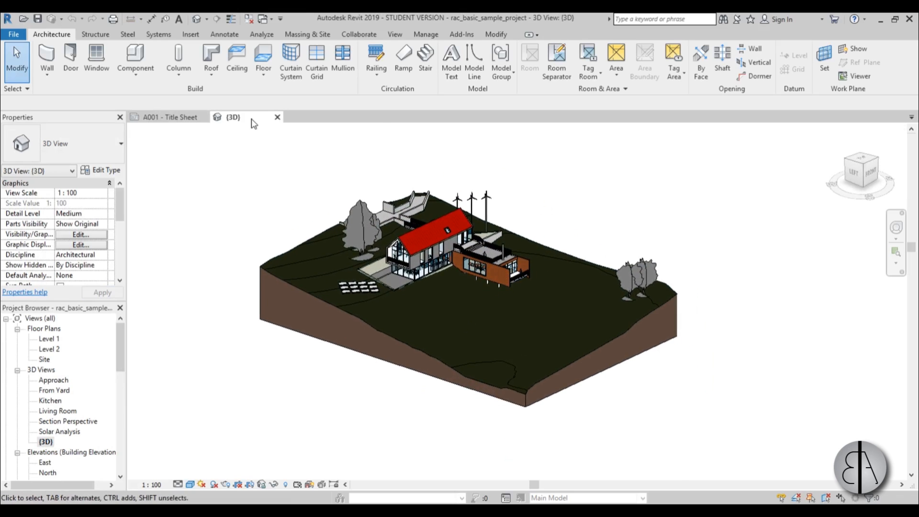
{"action": "mouse_move", "coordinate": [169, 120]}
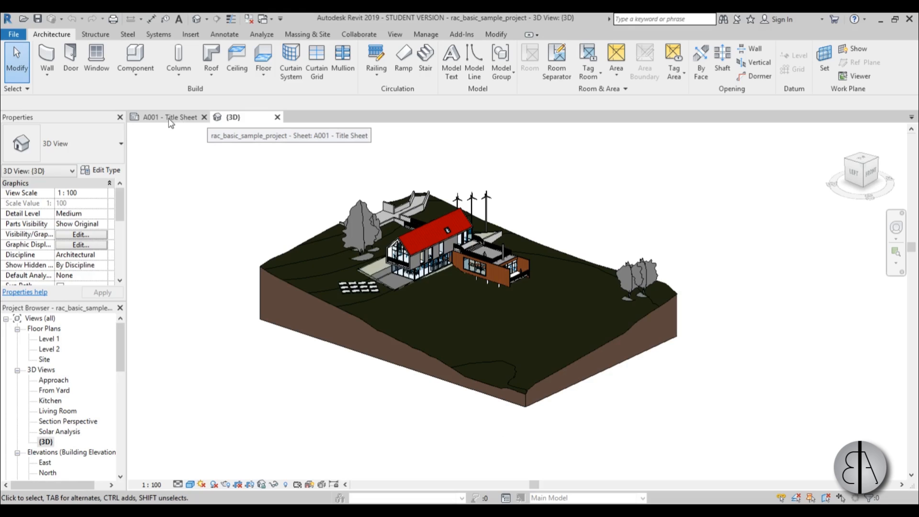
{"action": "mouse_move", "coordinate": [160, 139]}
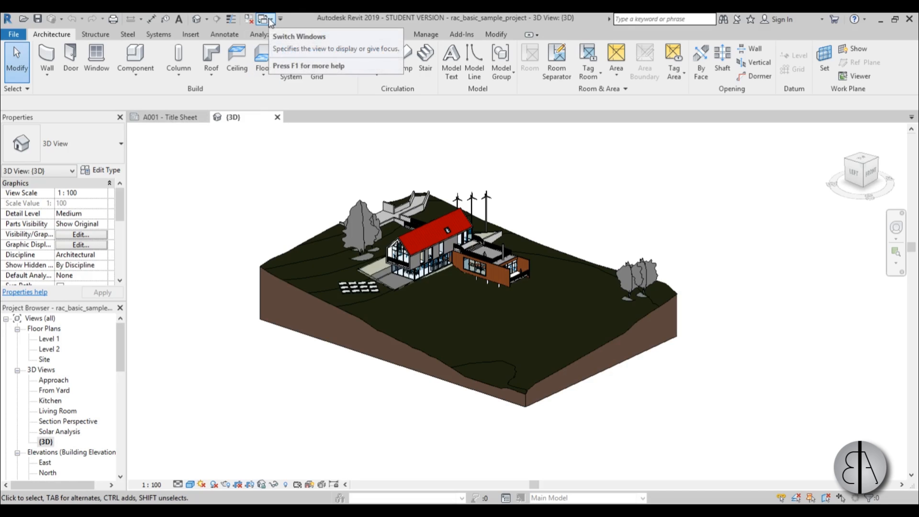
{"action": "left_click", "coordinate": [264, 18]}
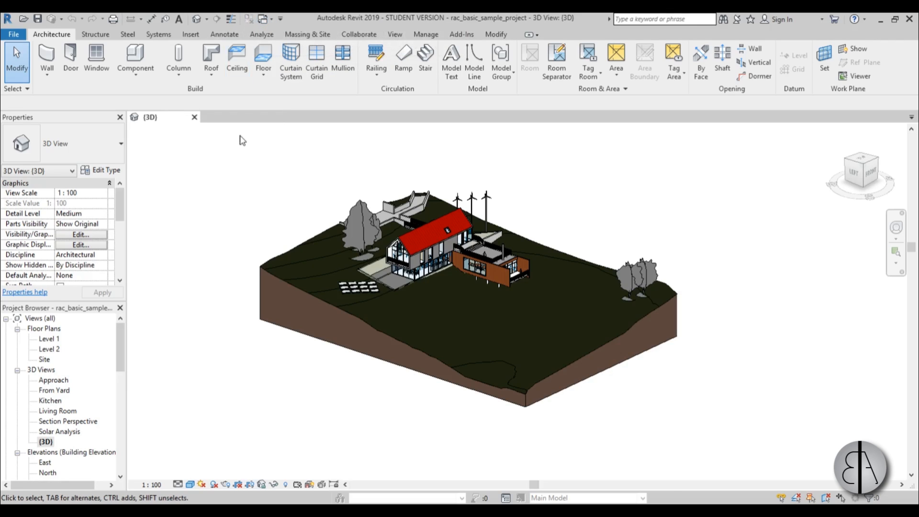
{"action": "mouse_move", "coordinate": [150, 117]}
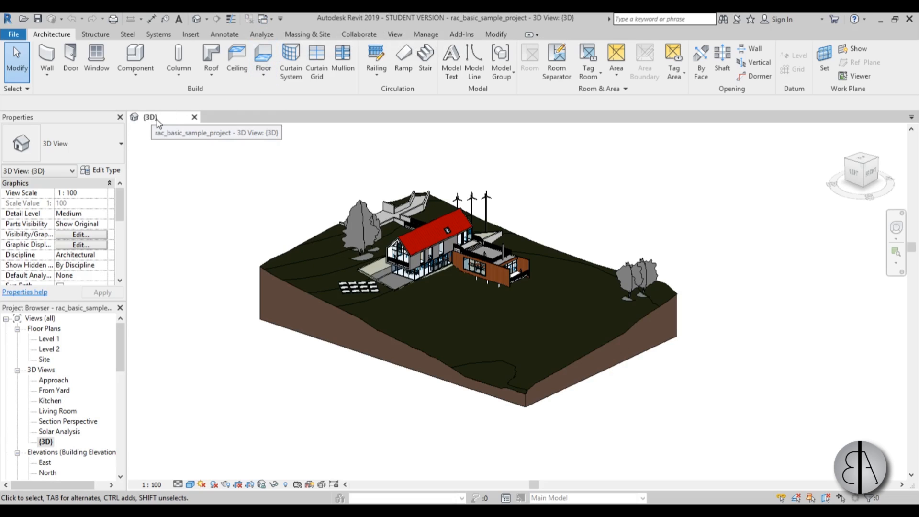
{"action": "mouse_move", "coordinate": [167, 130]}
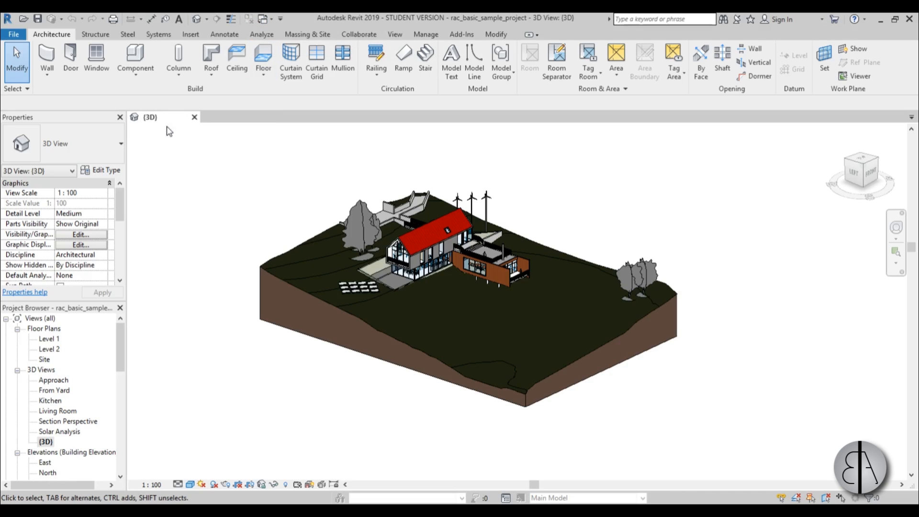
{"action": "mouse_move", "coordinate": [129, 340]}
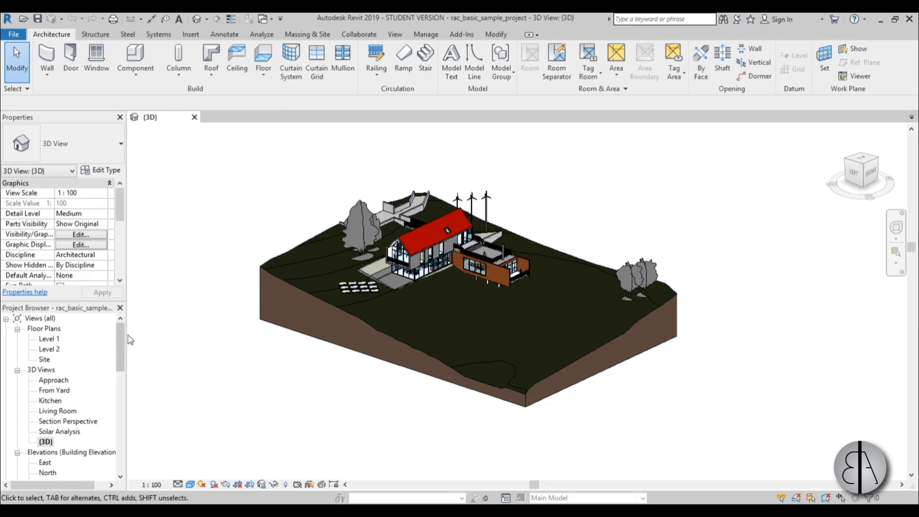
- Open the Level 1 and Level 2 floor plans from the Project Browser
{"action": "double_click", "coordinate": [49, 339]}
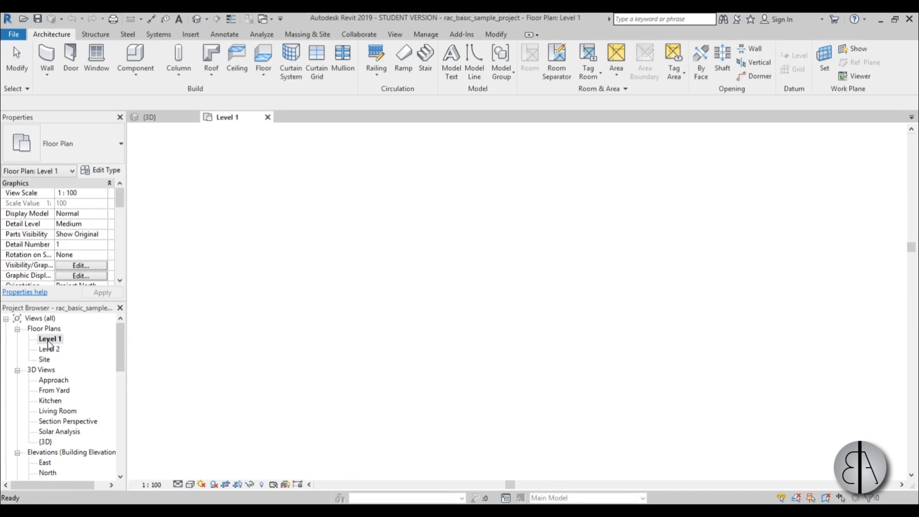
{"action": "double_click", "coordinate": [50, 339]}
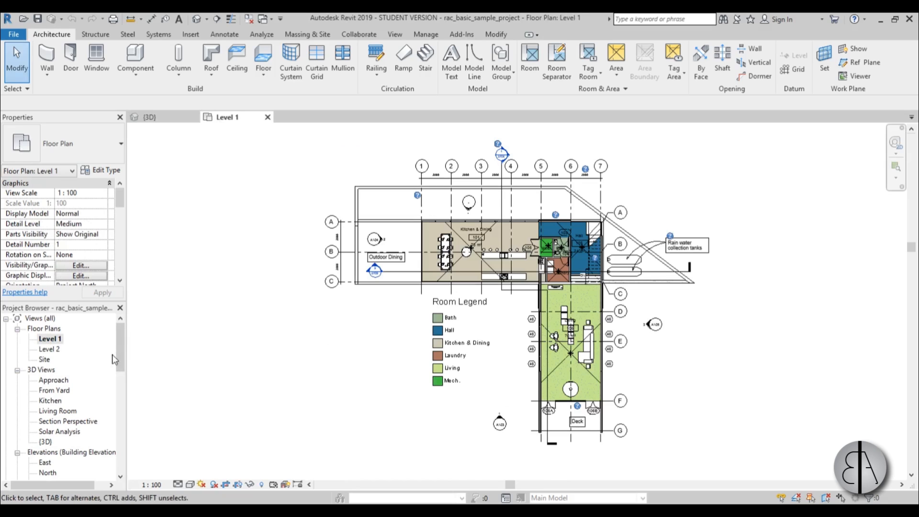
{"action": "double_click", "coordinate": [49, 349]}
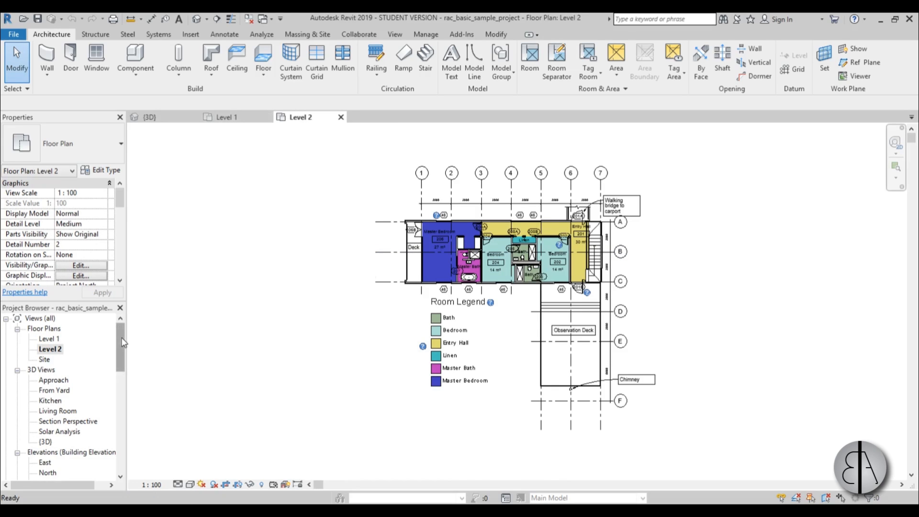
{"action": "scroll", "scroll_direction": "down", "scroll_amount": 3}
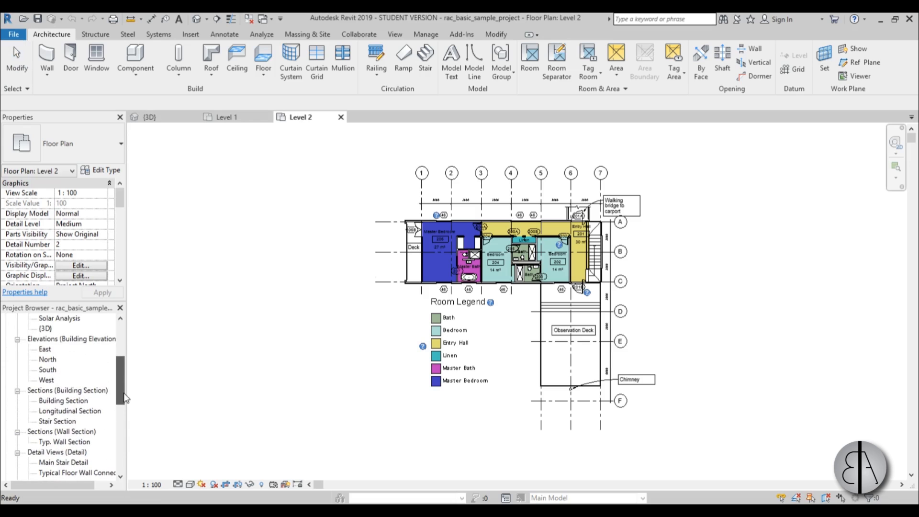
- Open Longitudinal Section, detach its tab, and snap it to the screen's right half
{"action": "left_click", "coordinate": [70, 410]}
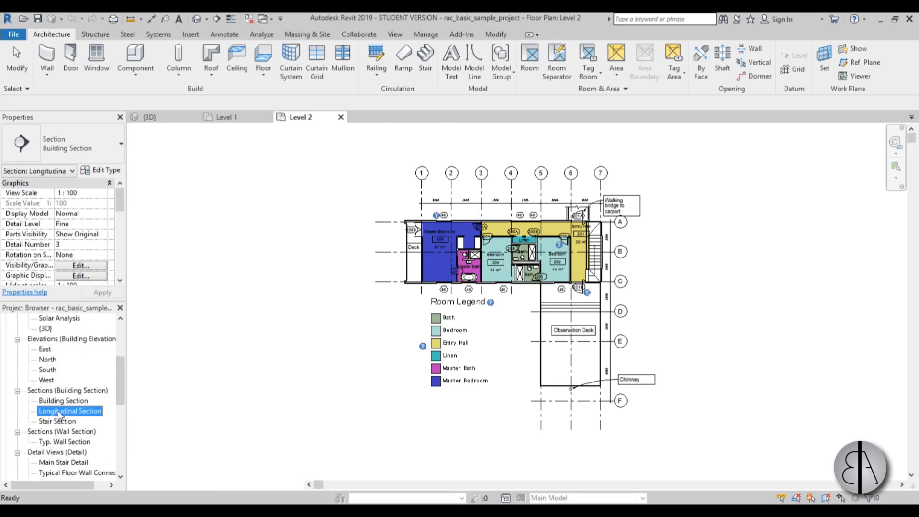
{"action": "double_click", "coordinate": [70, 410]}
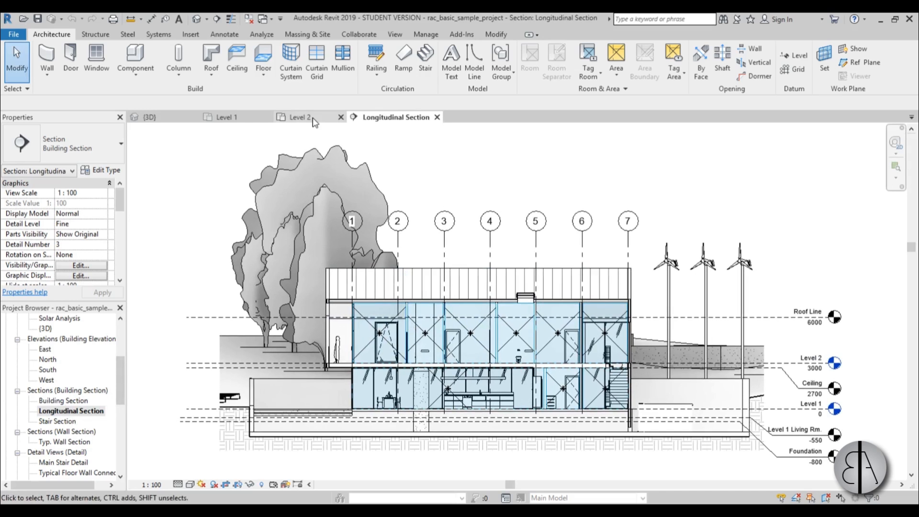
{"action": "left_click", "coordinate": [150, 117]}
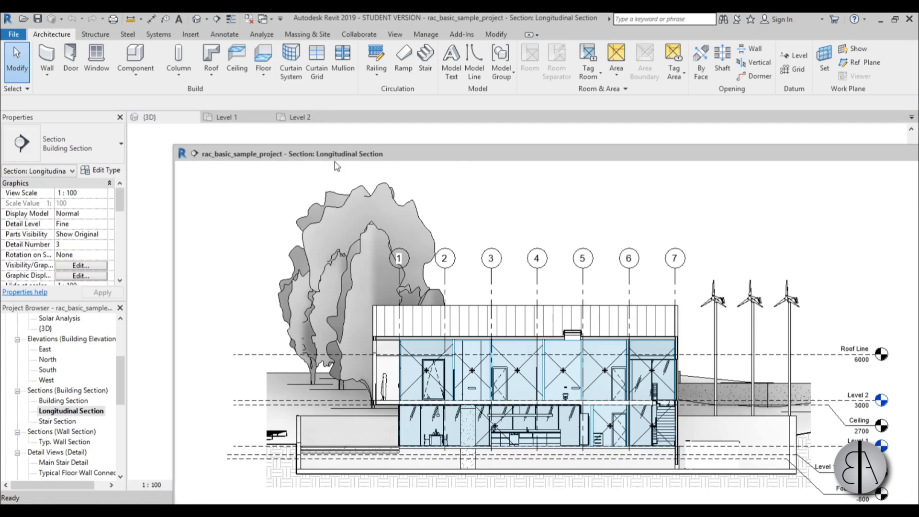
{"action": "left_click", "coordinate": [823, 84]}
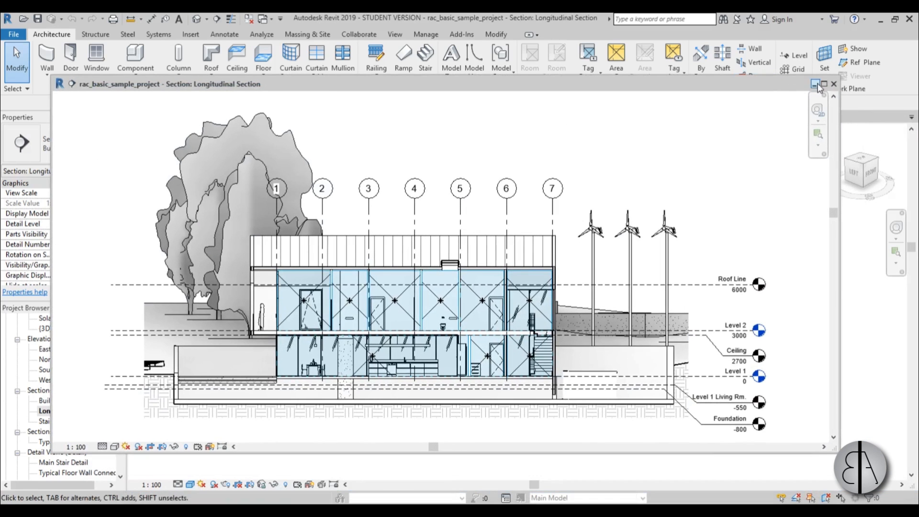
{"action": "left_click", "coordinate": [822, 83]}
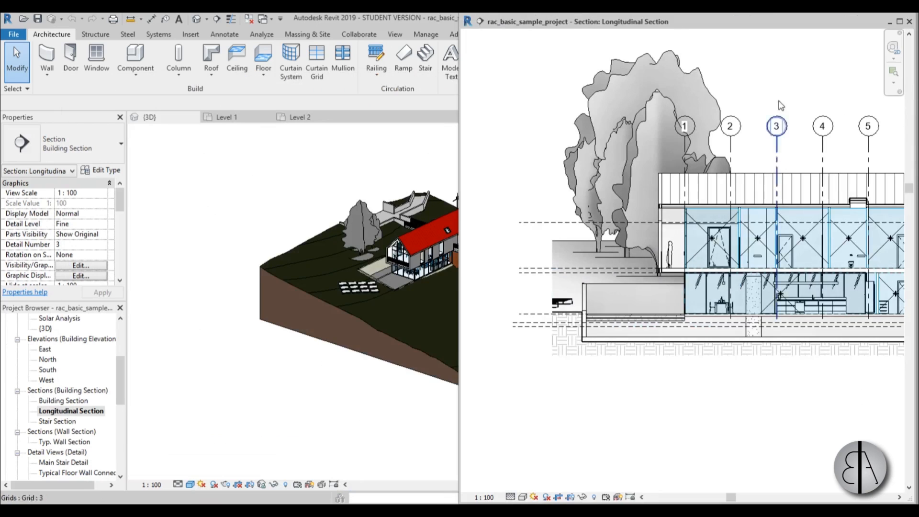